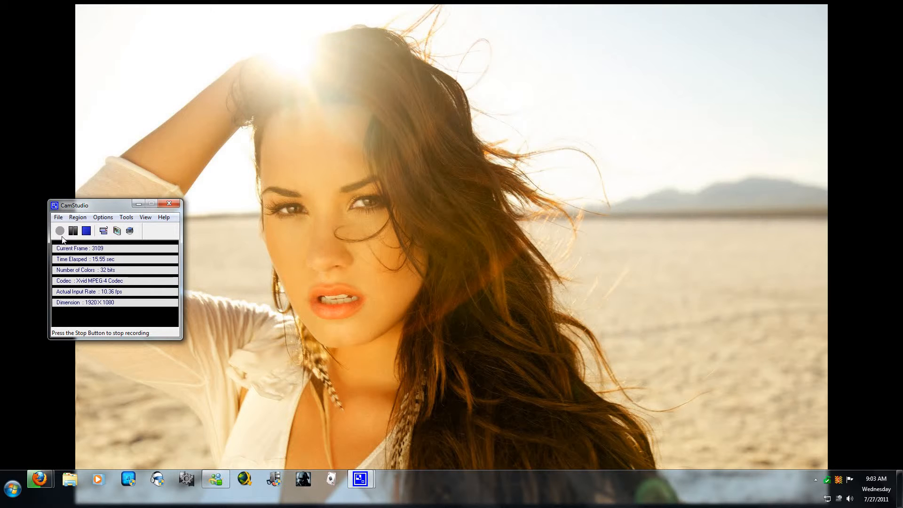
mouse_move(8, 391)
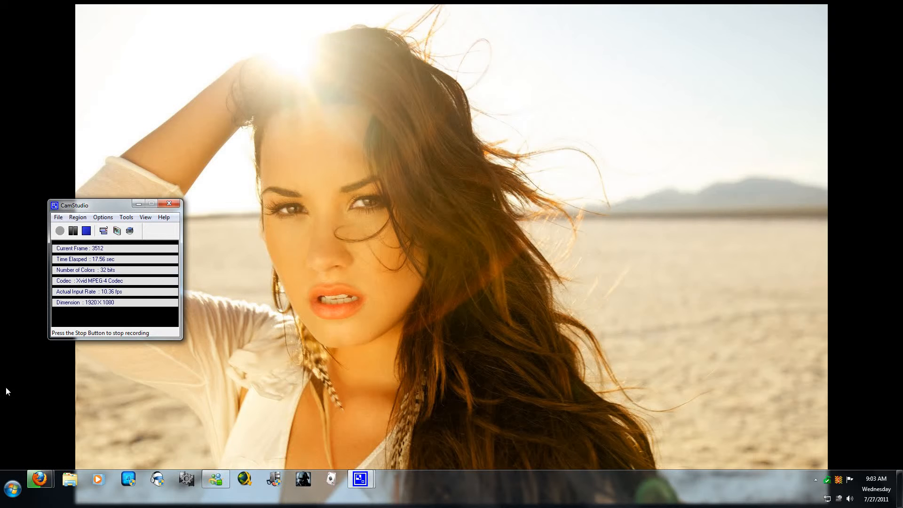
Step: Bring up the Start menu's All Programs list of installed programs and shortcuts
click(13, 488)
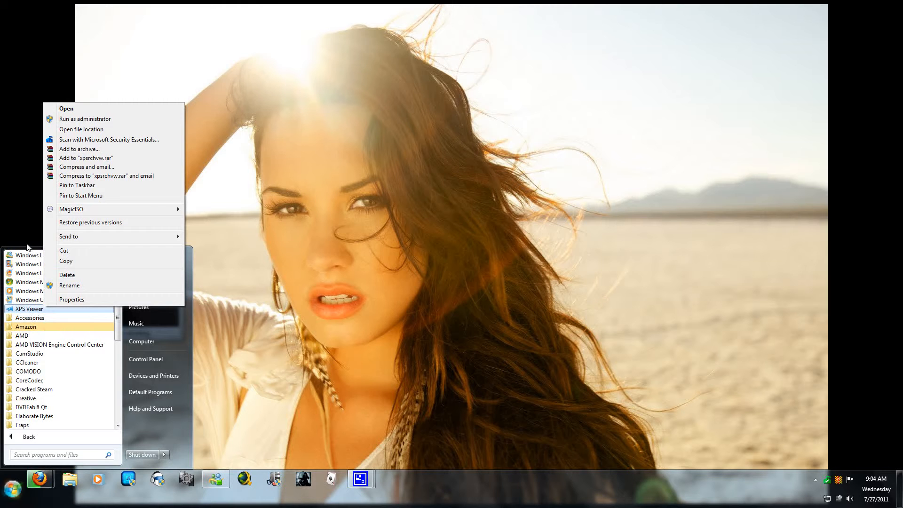
mouse_move(23, 253)
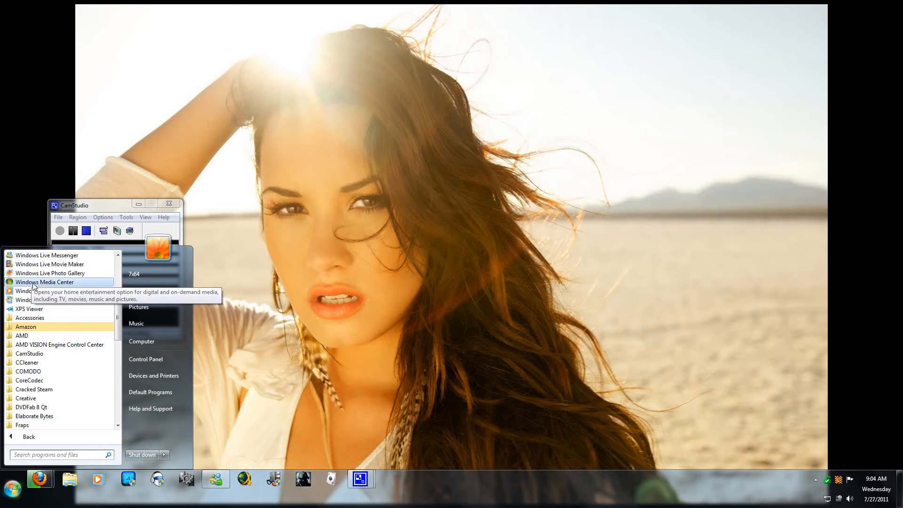
mouse_move(142, 340)
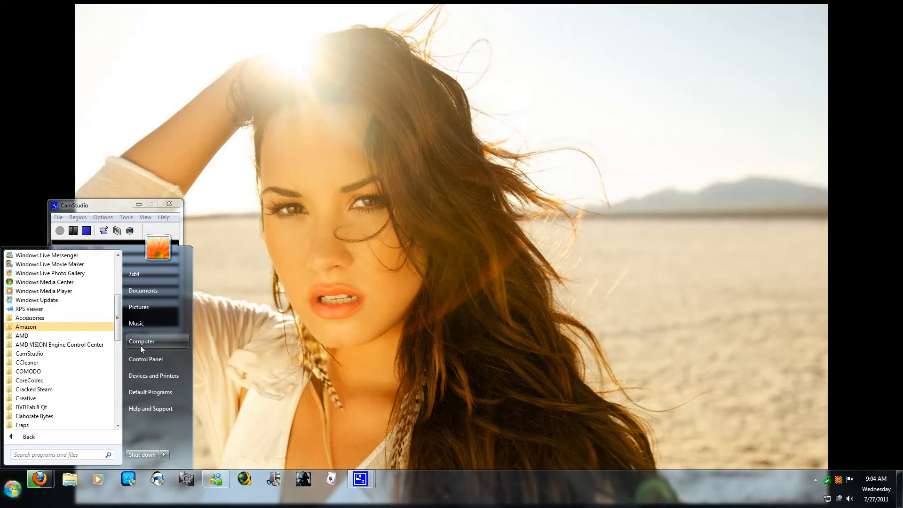
mouse_move(146, 359)
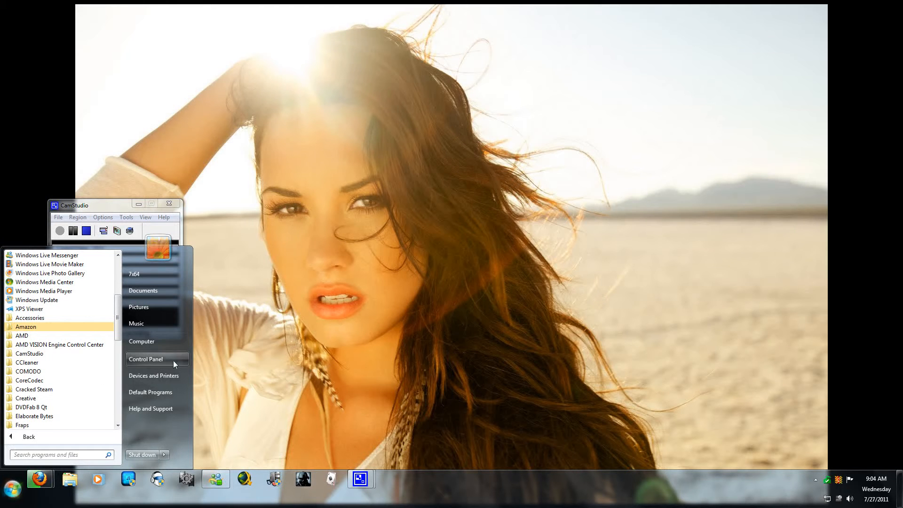
Step: Show Control Panel in Large icons view and go to Programs and Features
click(144, 358)
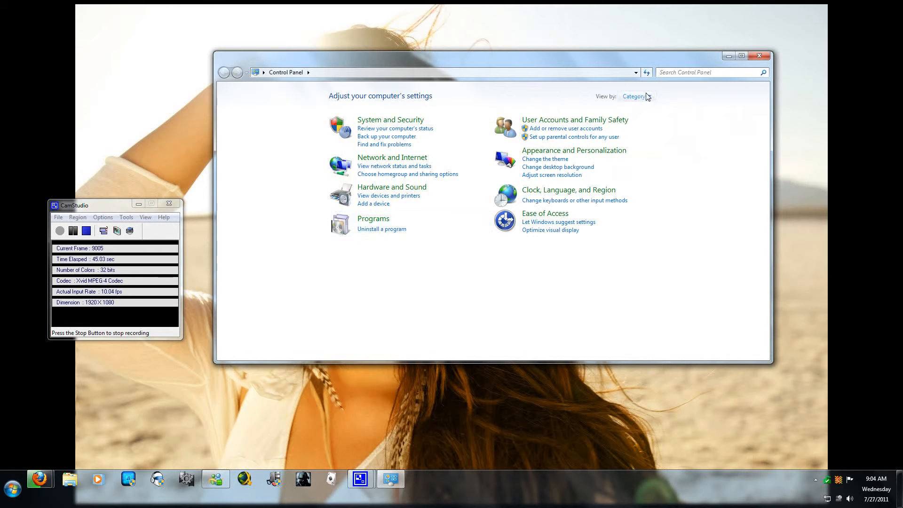
click(633, 96)
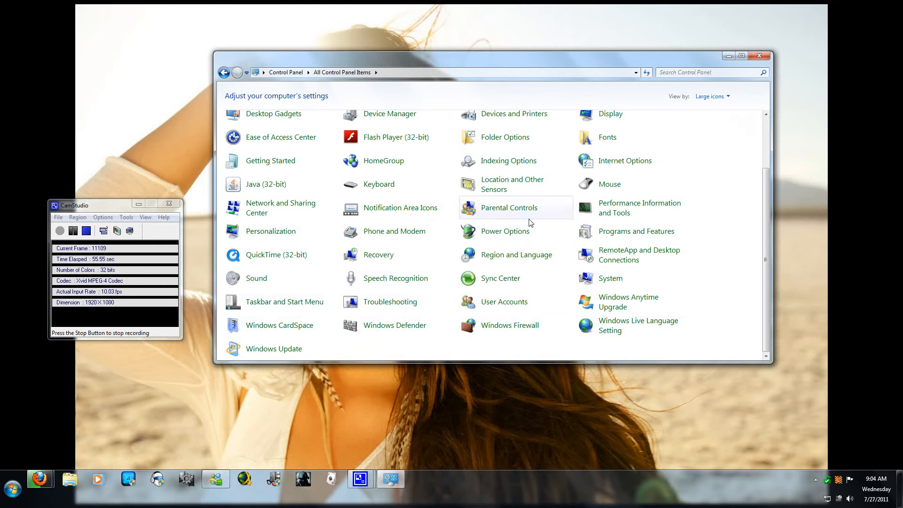
mouse_move(635, 230)
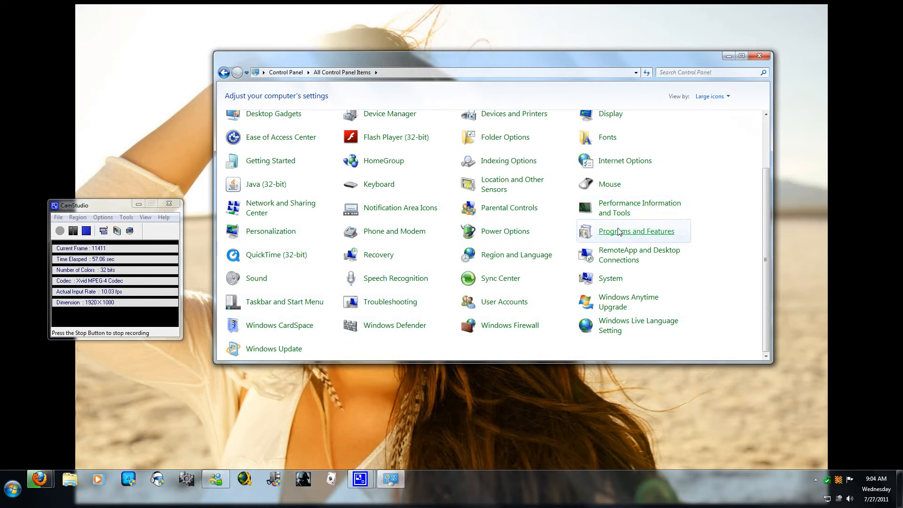
click(636, 232)
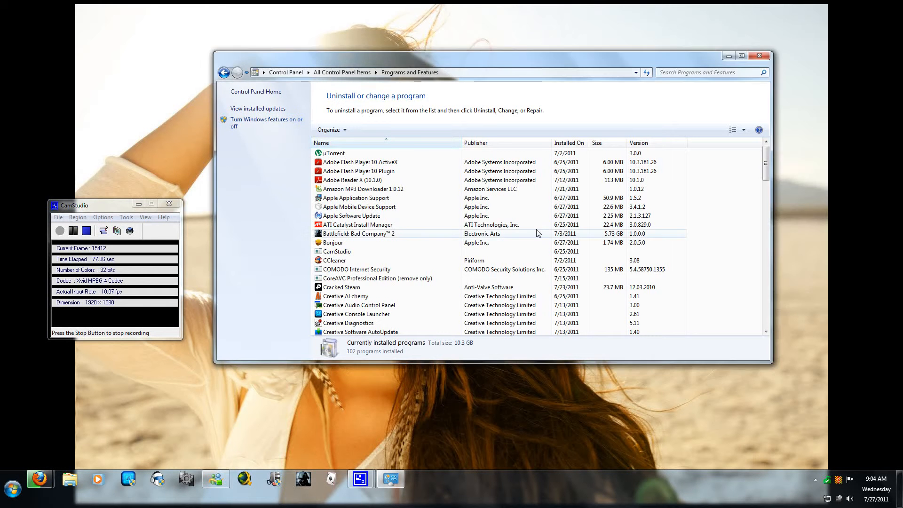
Step: Bring up the Windows Features dialog via 'Turn Windows features on or off'
click(266, 122)
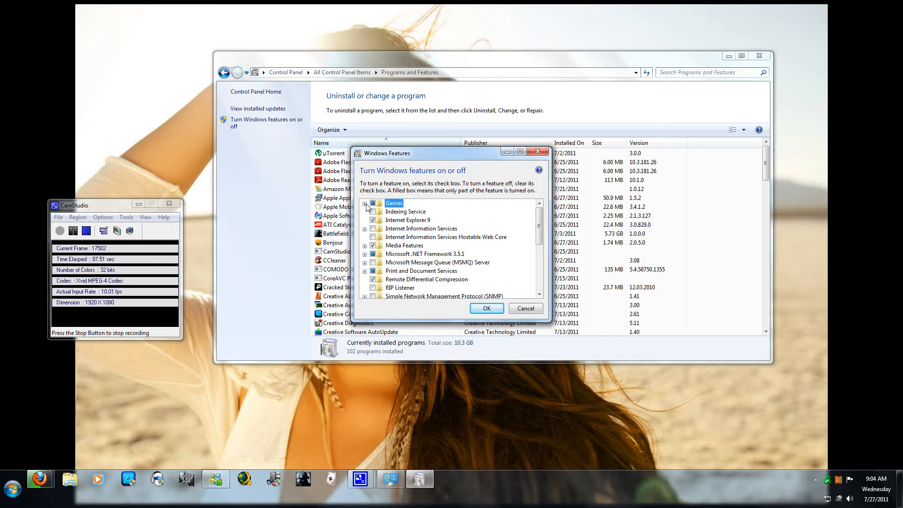
Step: Expand Games, untick Solitaire so no games remain selected, and collapse the Games node
click(365, 207)
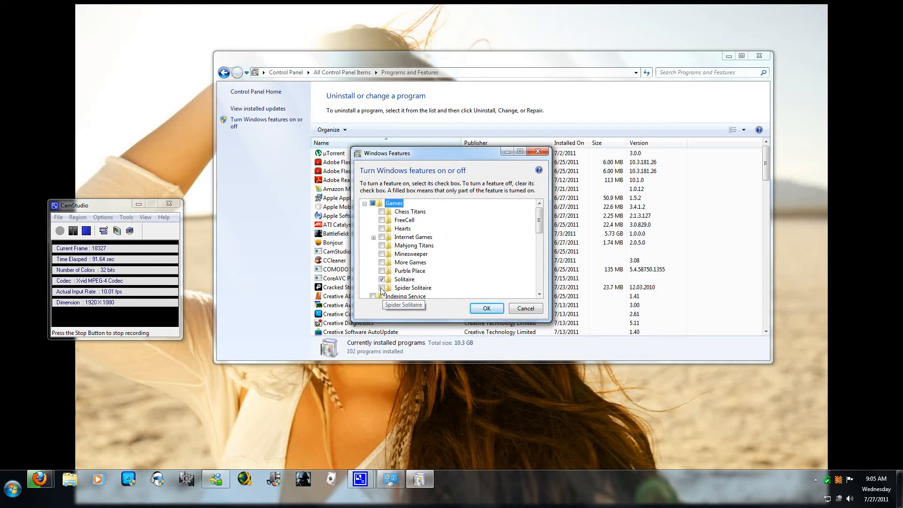
click(381, 288)
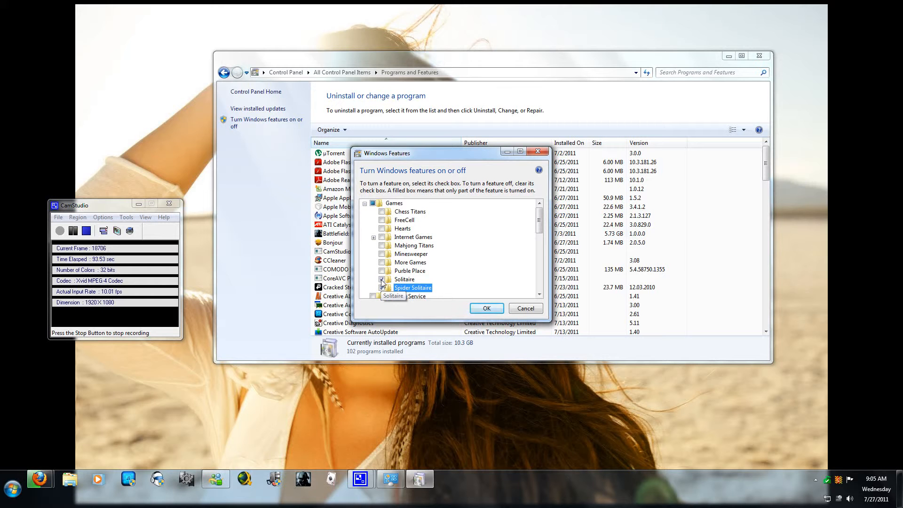
click(382, 288)
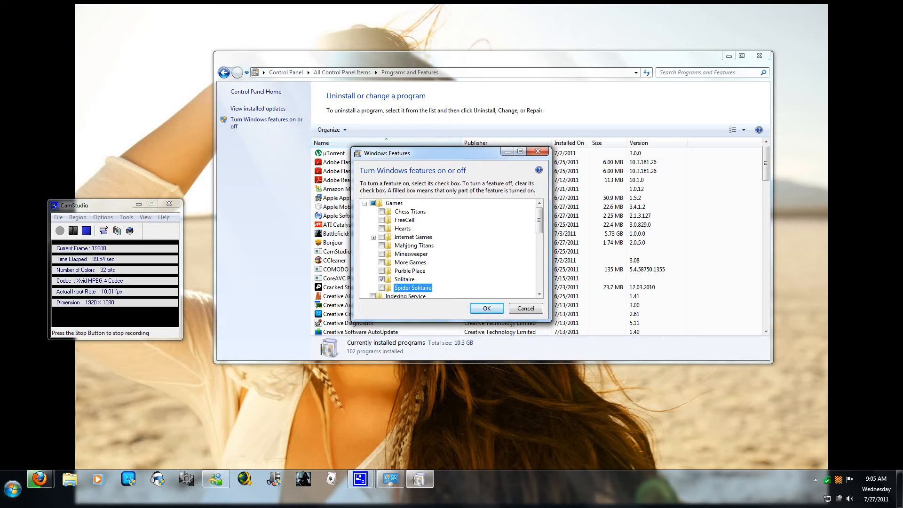
click(11, 488)
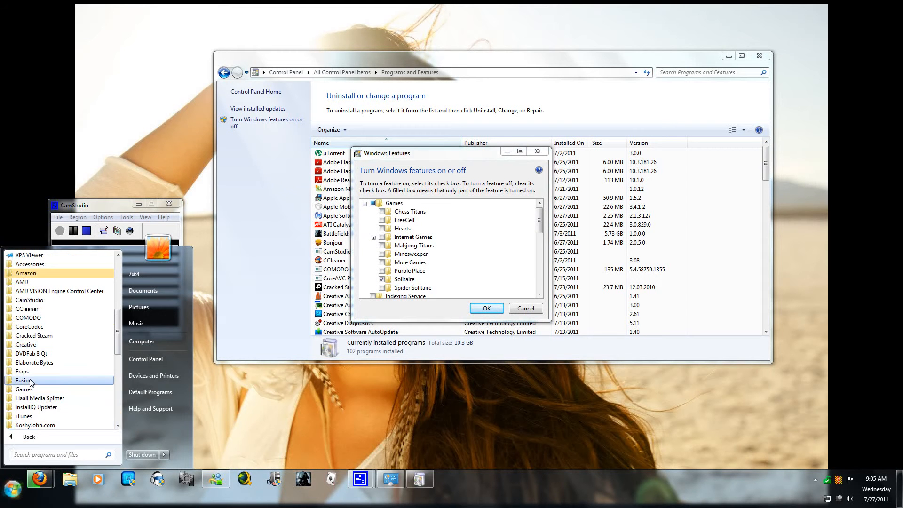
click(24, 389)
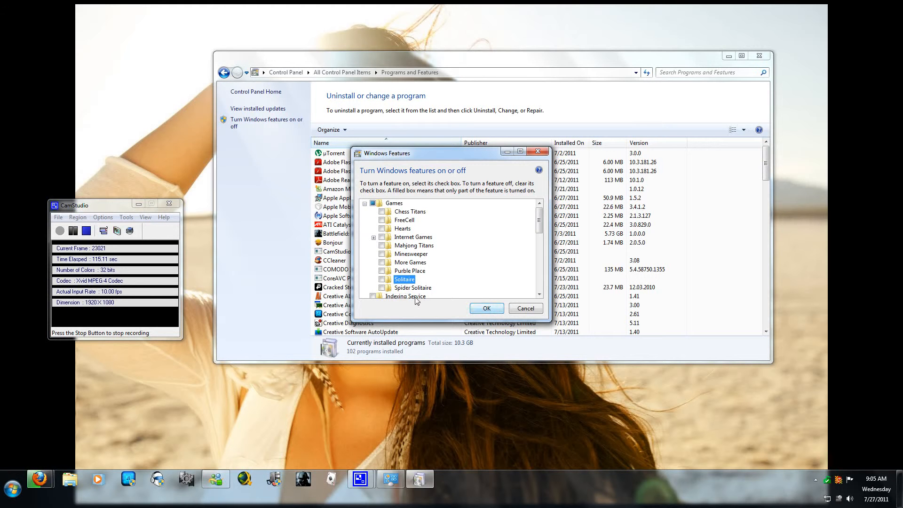
click(382, 288)
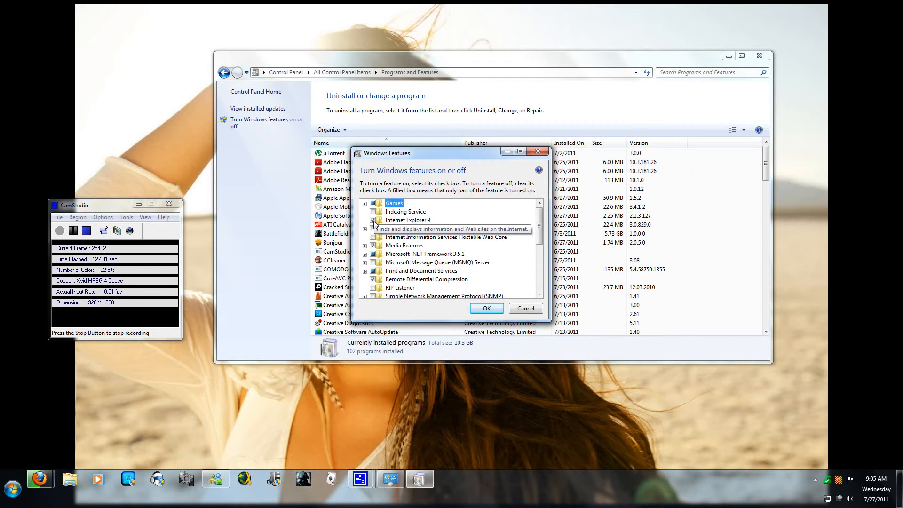
Step: Untick Internet Explorer 9 and answer its confirmation warning
click(373, 220)
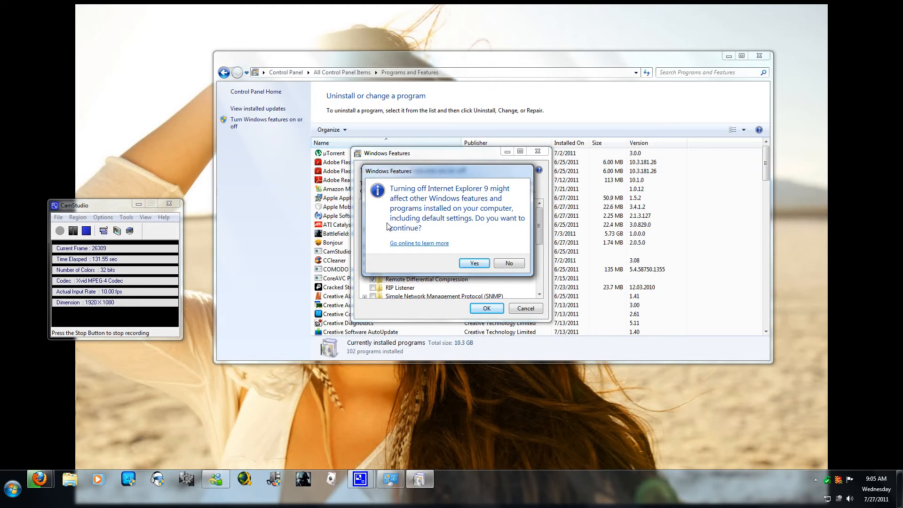
mouse_move(489, 193)
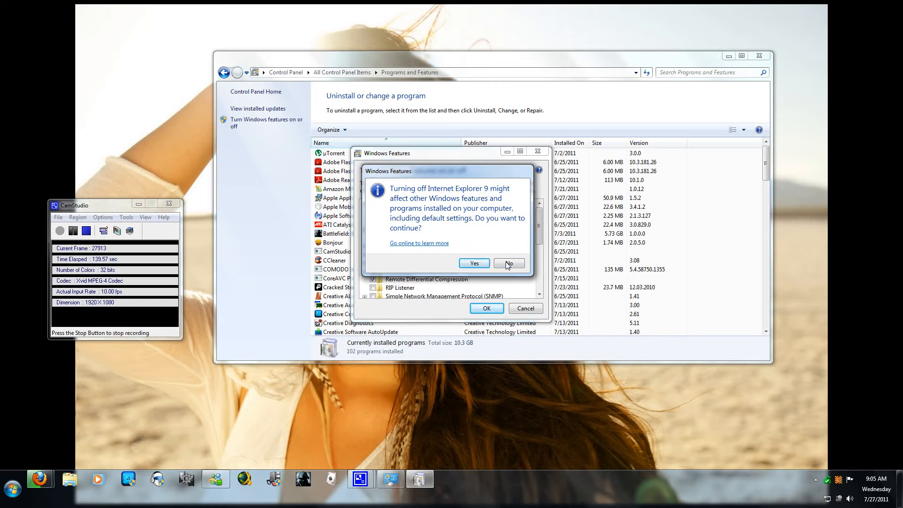
click(507, 262)
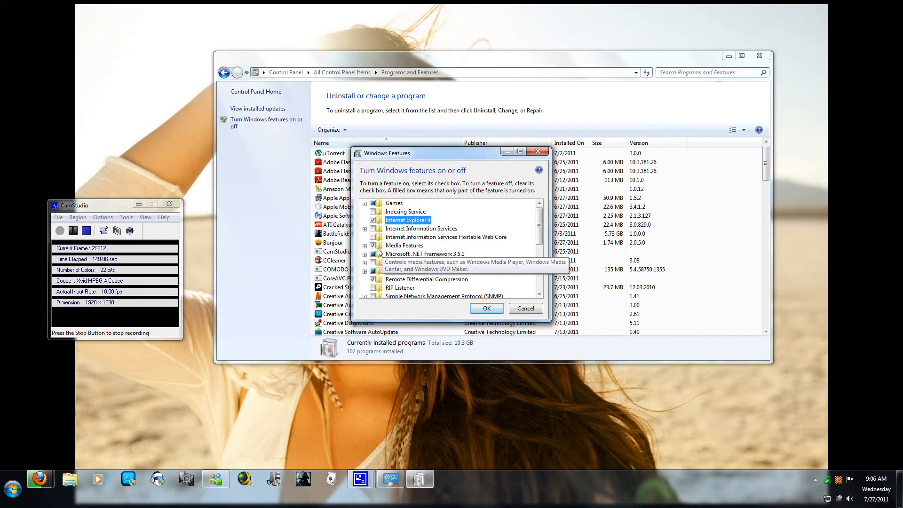
Step: Untick Media Features and collapse Print and Document Services, scrolling to XPS Viewer
click(365, 245)
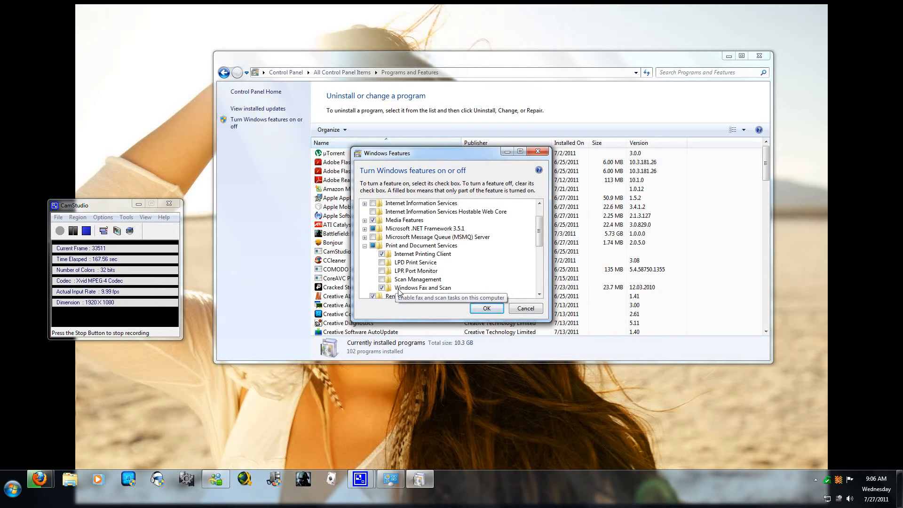
click(423, 288)
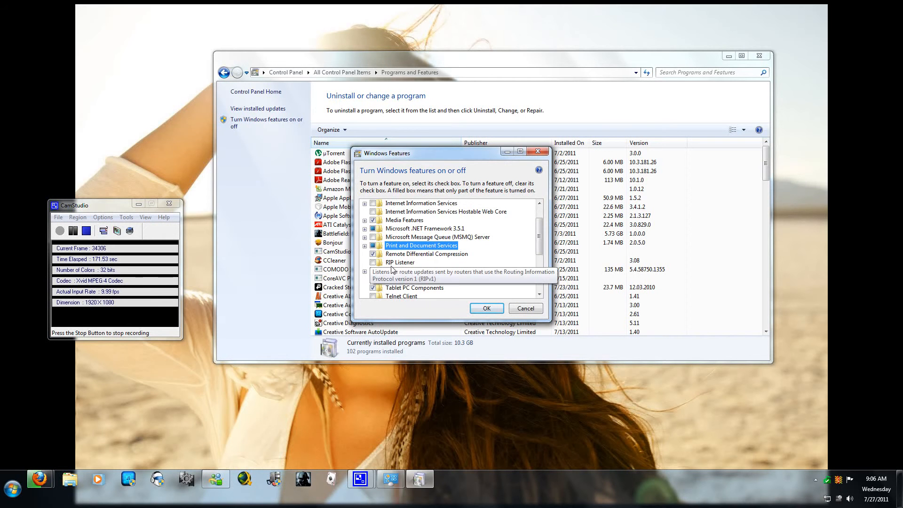
mouse_move(394, 260)
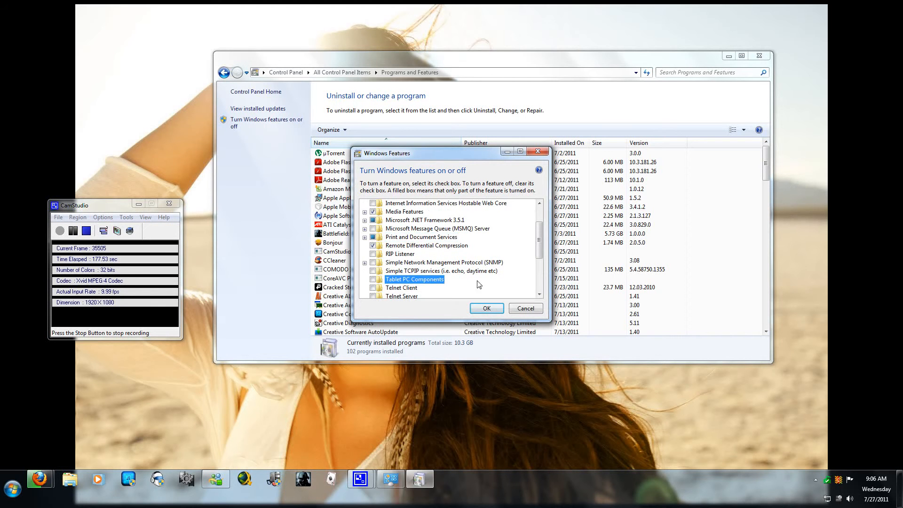
scroll(down, 3)
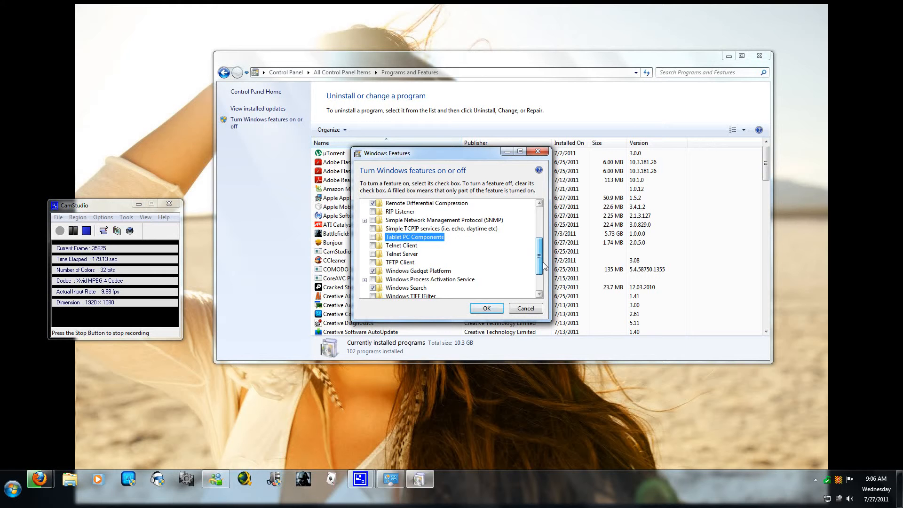
scroll(down, 3)
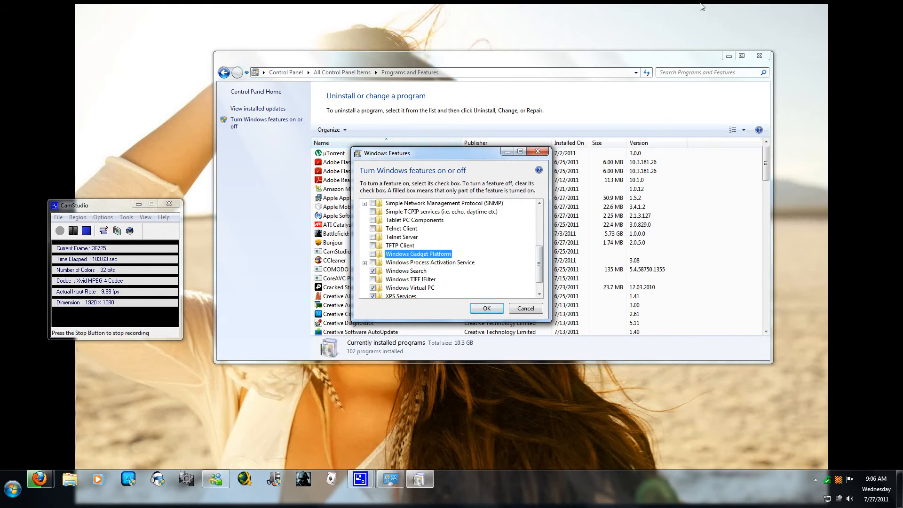
mouse_move(825, 218)
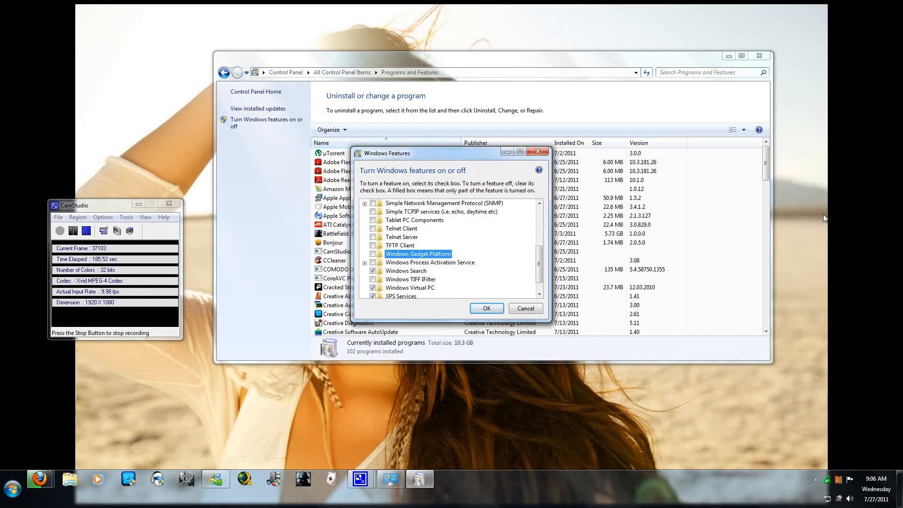
mouse_move(859, 140)
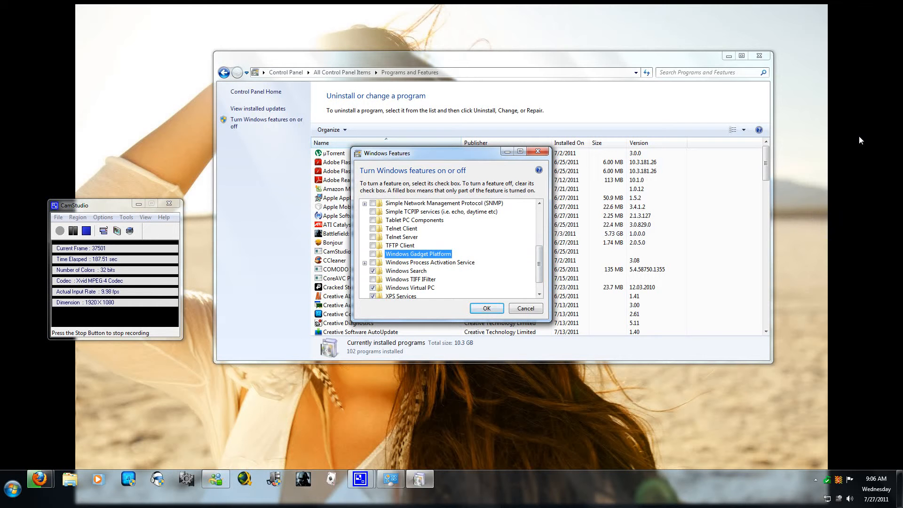
mouse_move(825, 315)
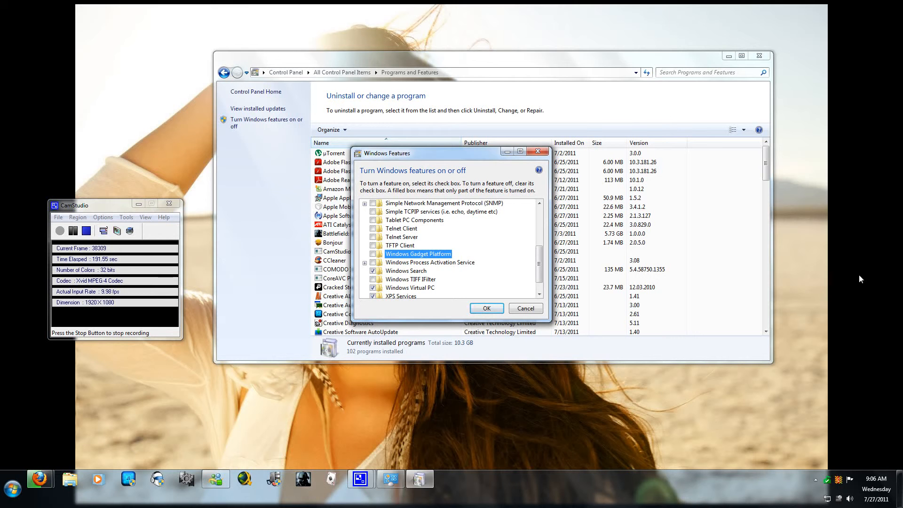
mouse_move(374, 271)
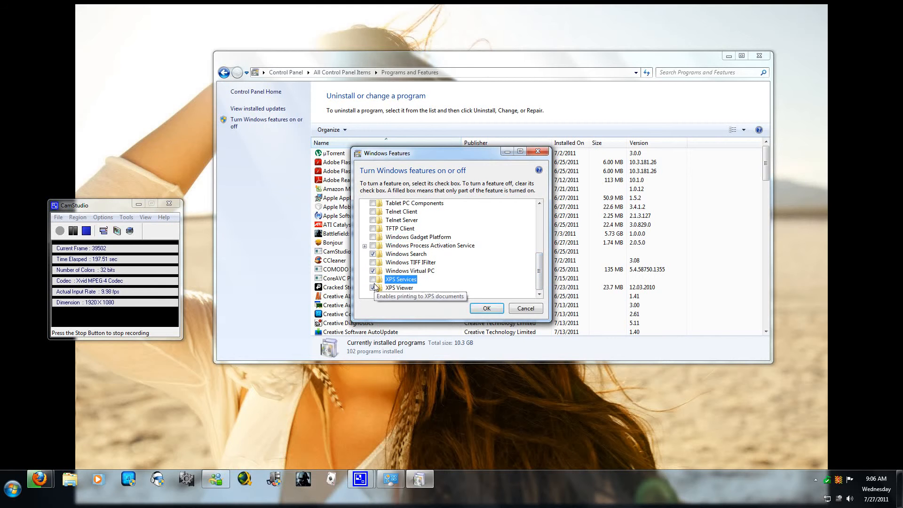
Step: Untick XPS Viewer, accept its warning with Yes, and apply the feature changes with OK
click(373, 288)
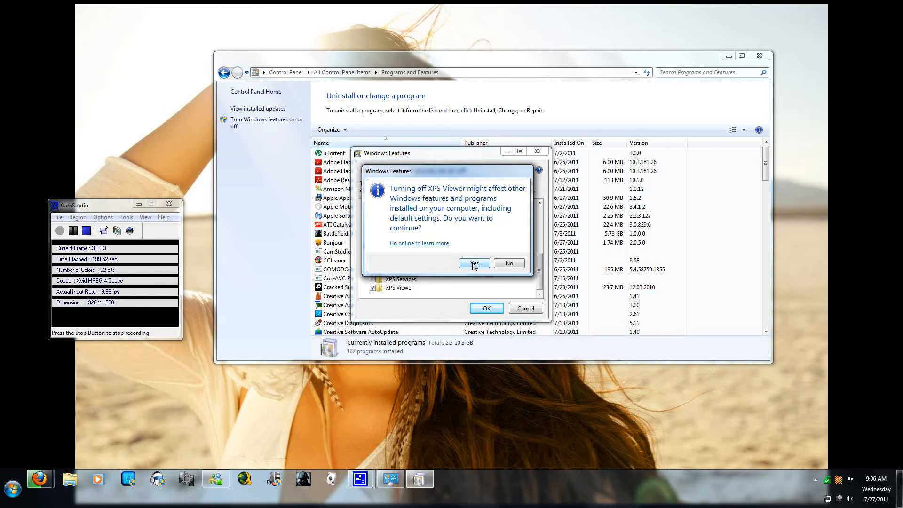
click(473, 264)
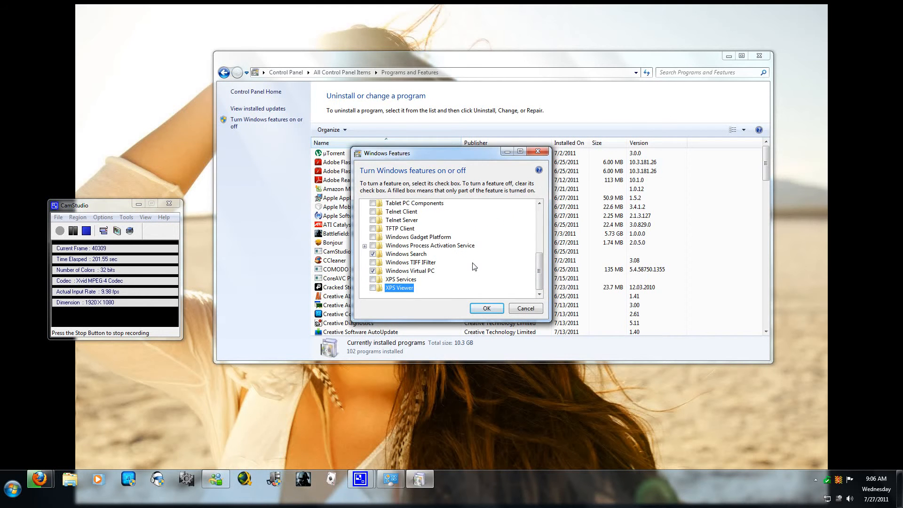
mouse_move(477, 278)
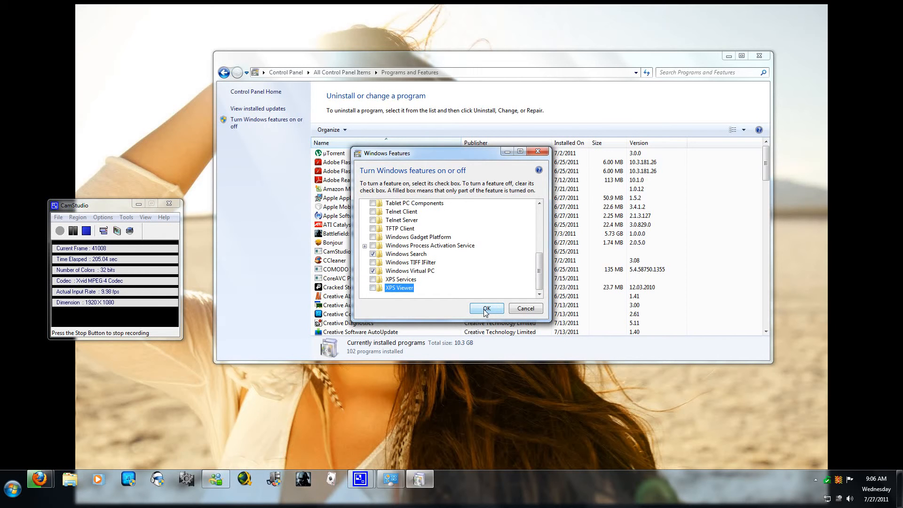
click(485, 308)
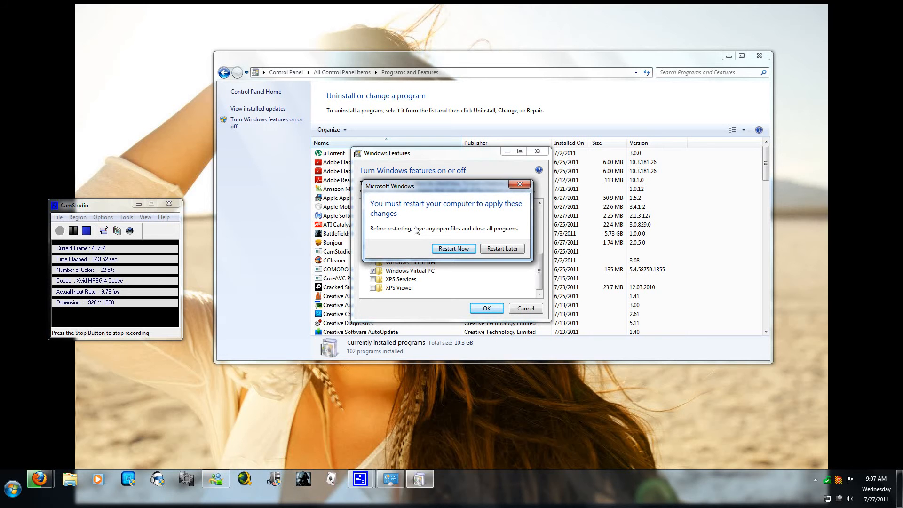
mouse_move(448, 261)
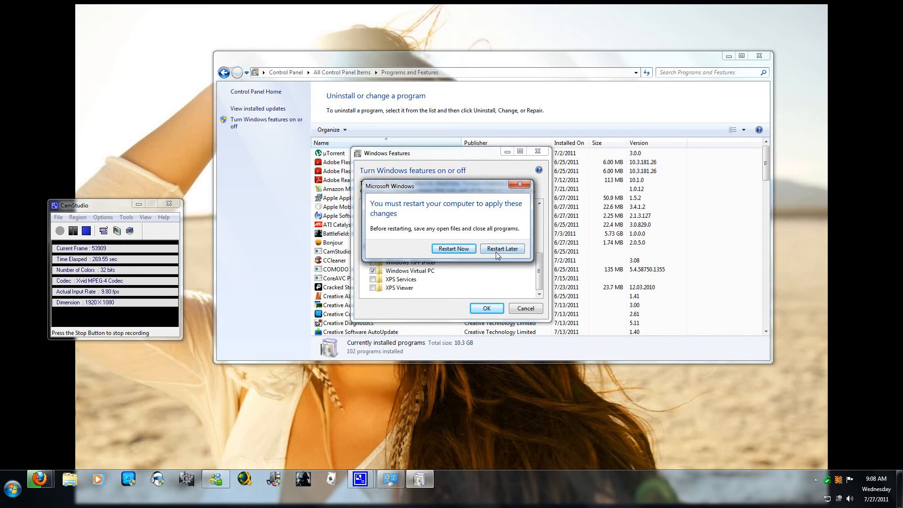
Step: Choose Restart Later on the restart prompt, returning to the installed programs list
click(502, 248)
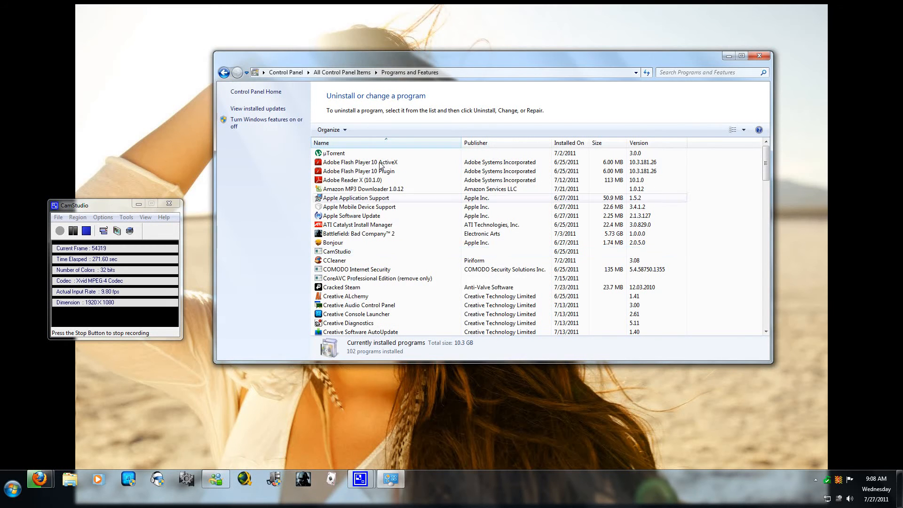
Step: Select Cracked Steam in Programs and Features, then expand Last.fm in Start > All Programs
click(357, 224)
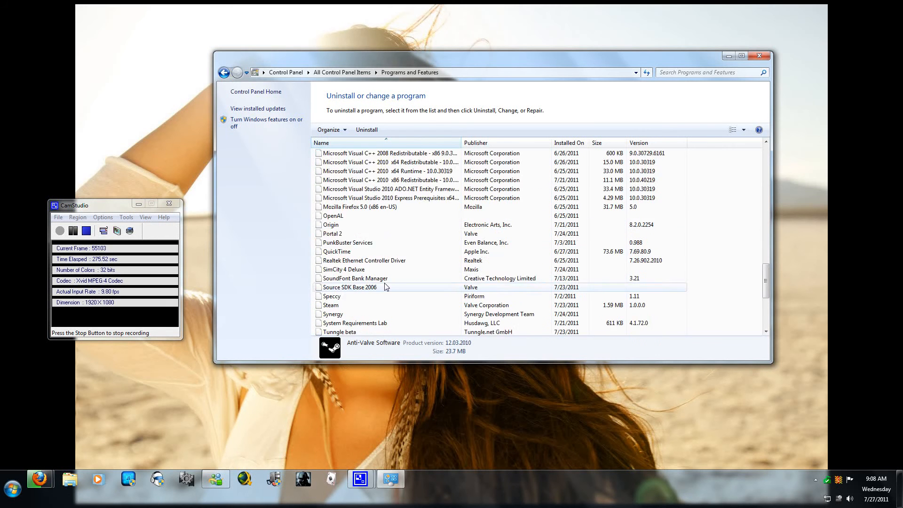
scroll(up, 3)
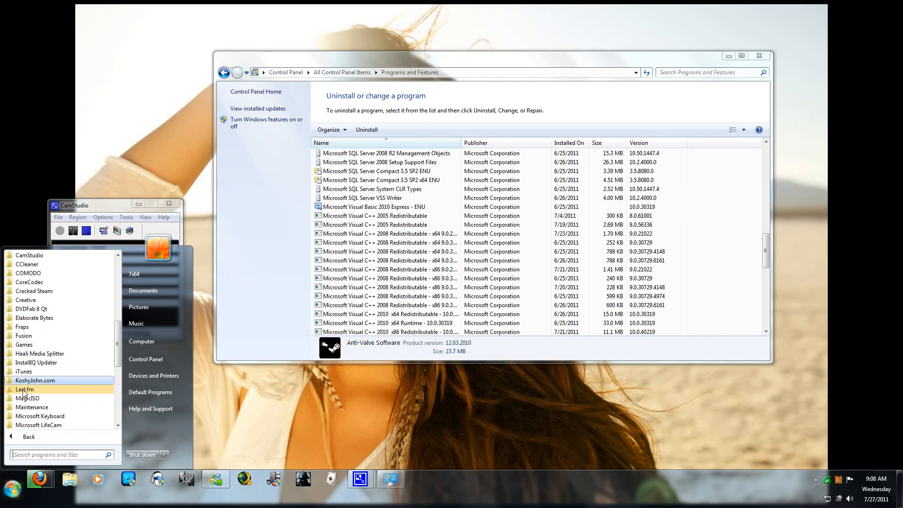
click(25, 389)
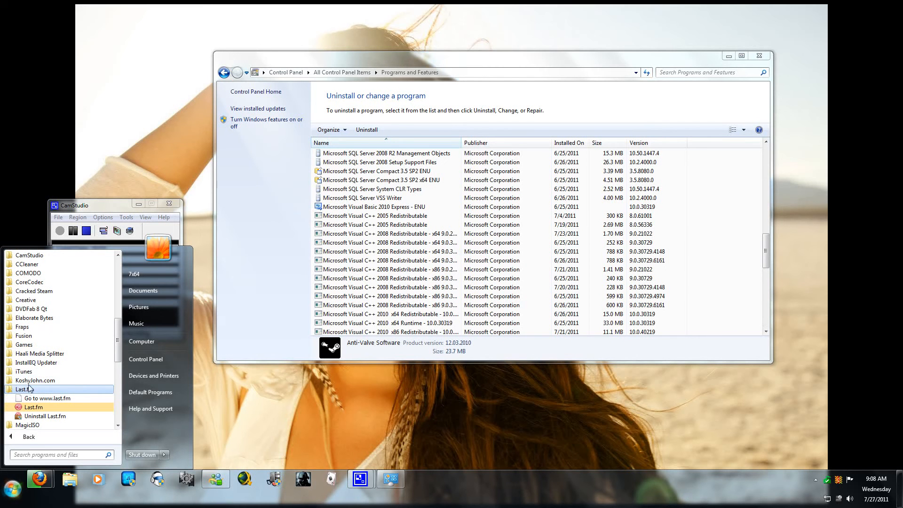
Step: Browse the Last.fm, Fusion, Fraps, DVDFab 8 Qt and Creative program folders in turn
click(36, 362)
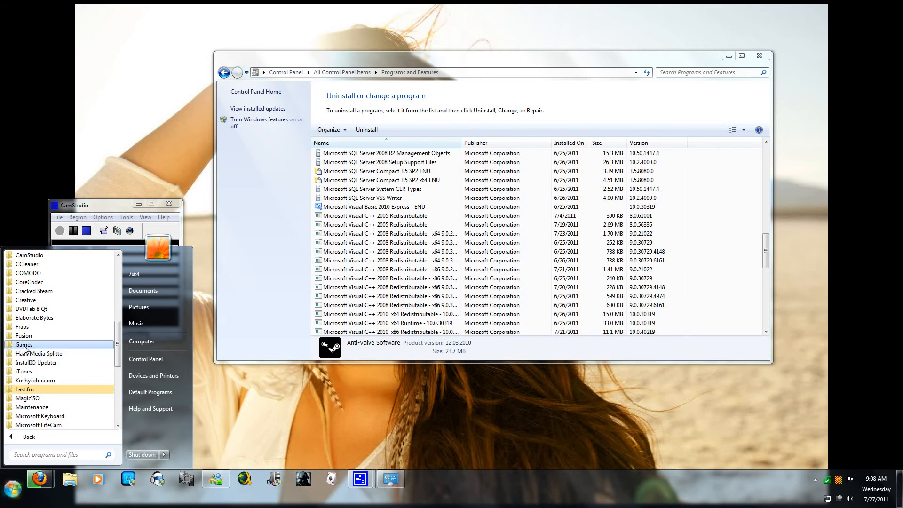
click(24, 335)
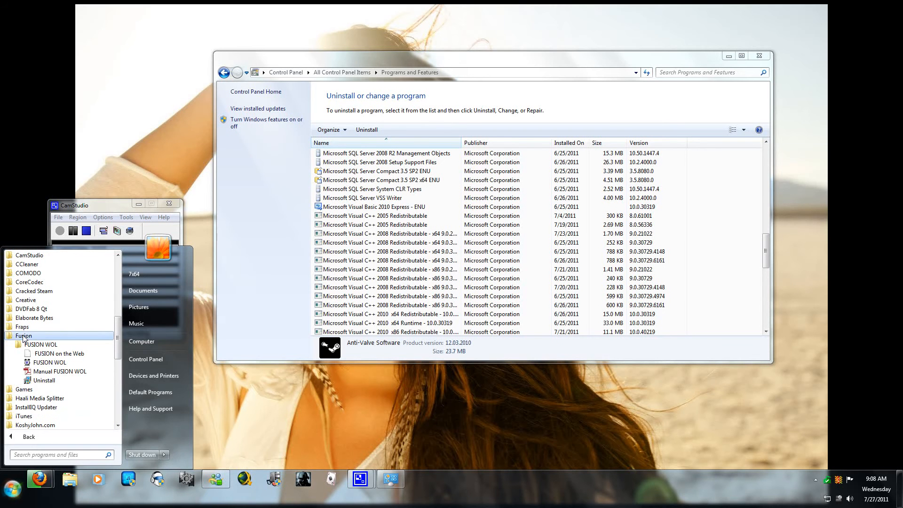
click(24, 335)
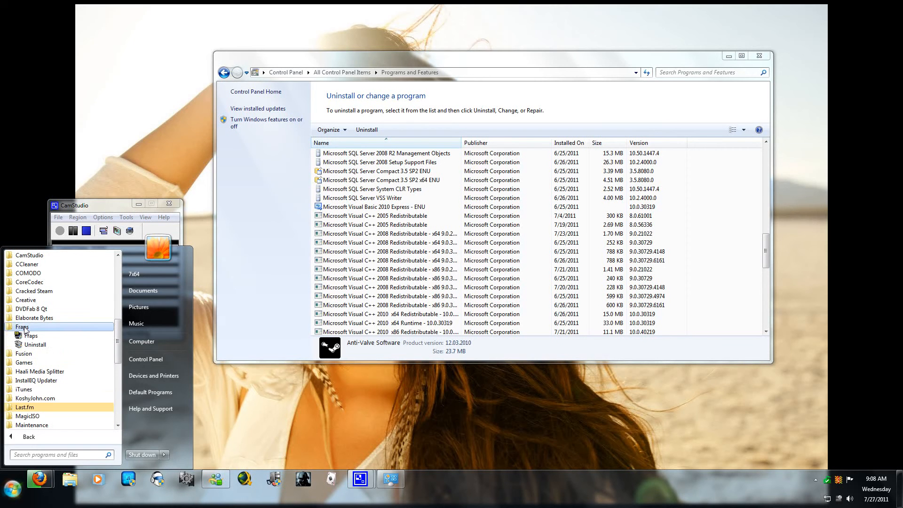
click(30, 308)
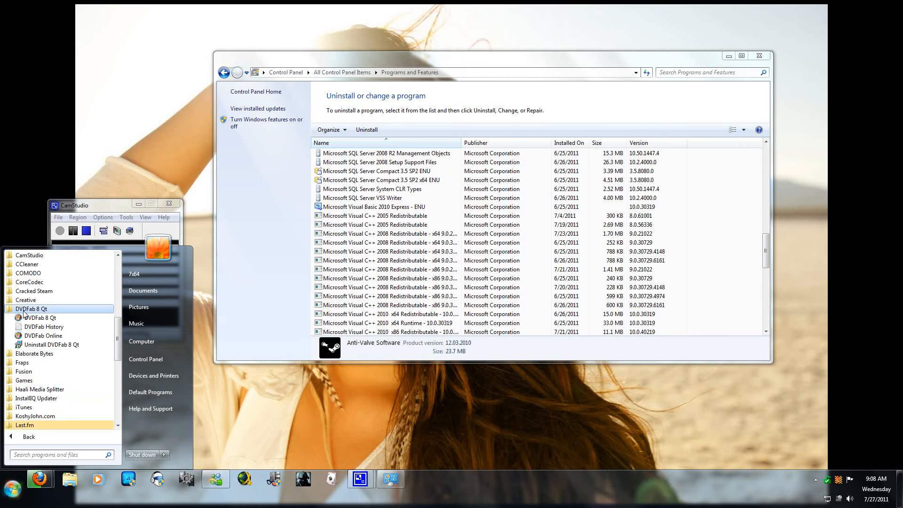
click(25, 299)
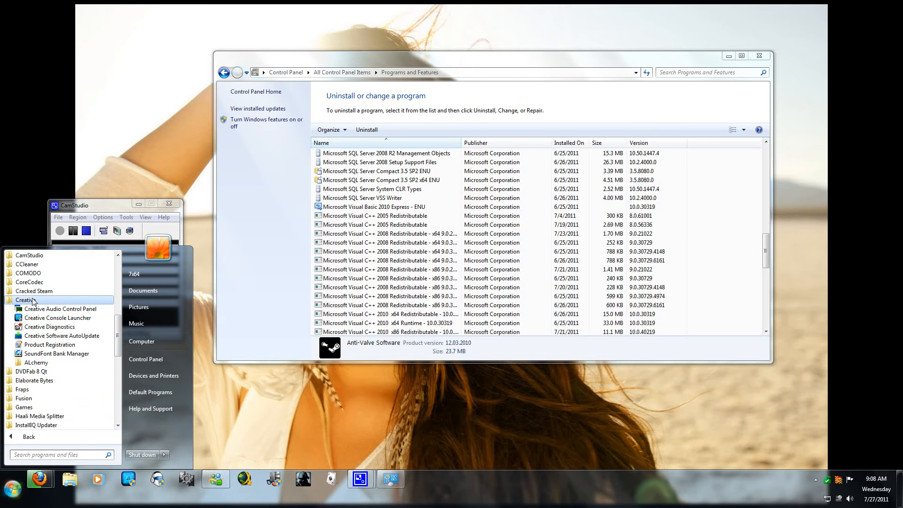
mouse_move(61, 336)
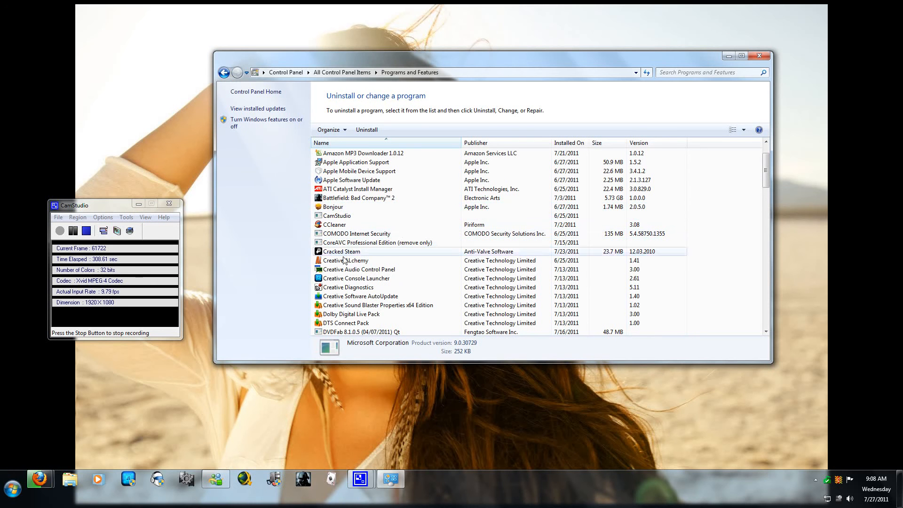
click(359, 269)
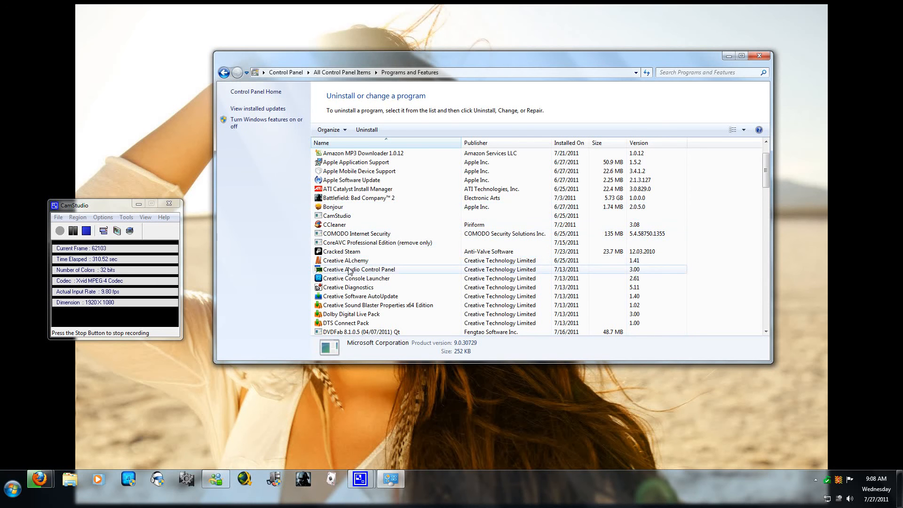
click(356, 278)
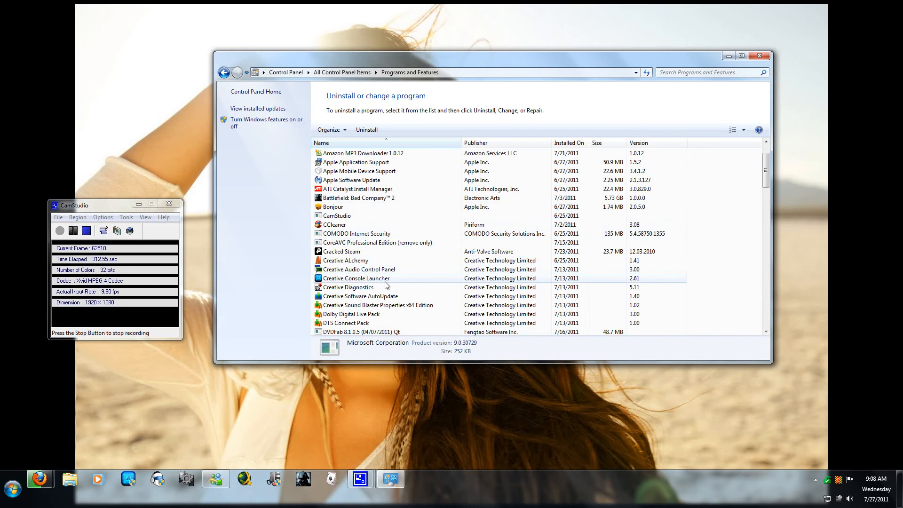
click(361, 296)
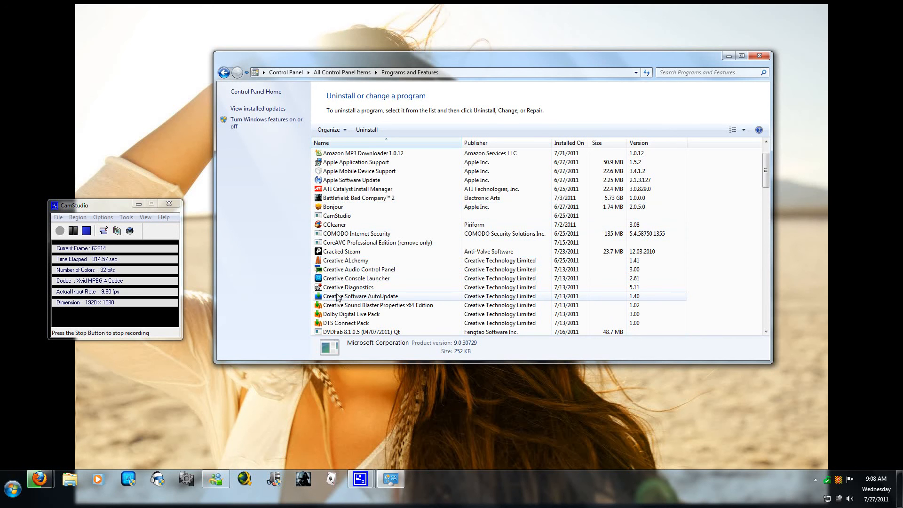
click(355, 278)
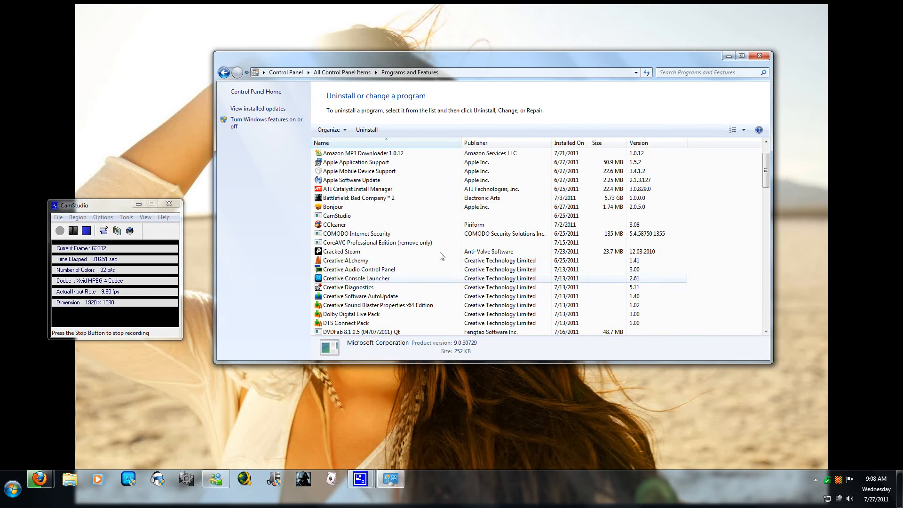